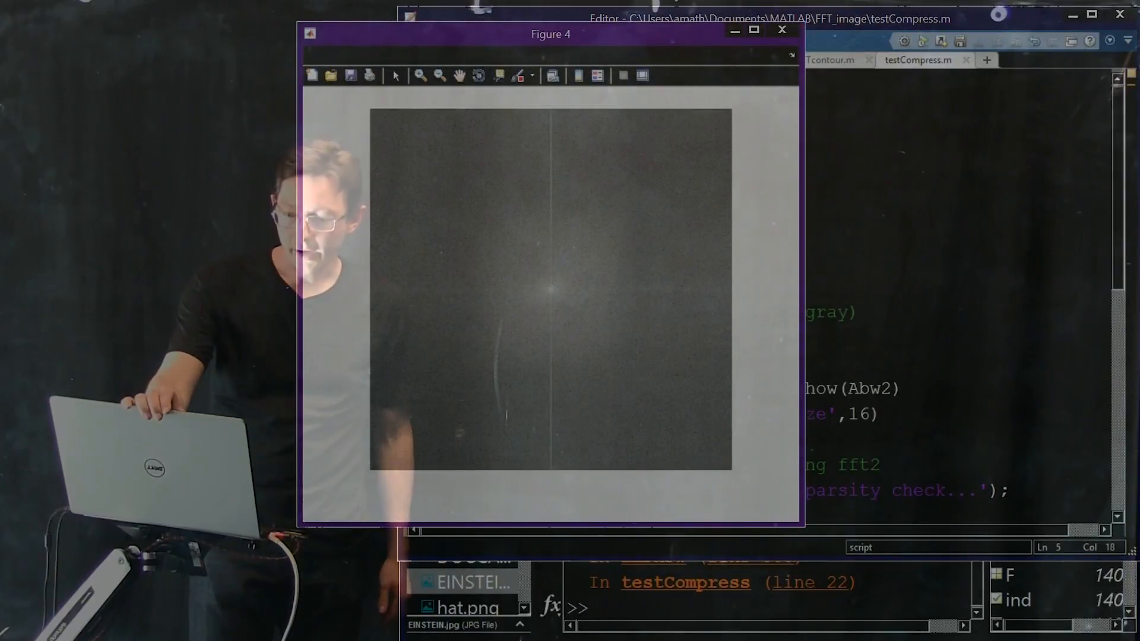
Step: Replace the image name AFGHAN3 with DOGCAT in the imread call on line 5
{"action": "left_click", "coordinate": [782, 29]}
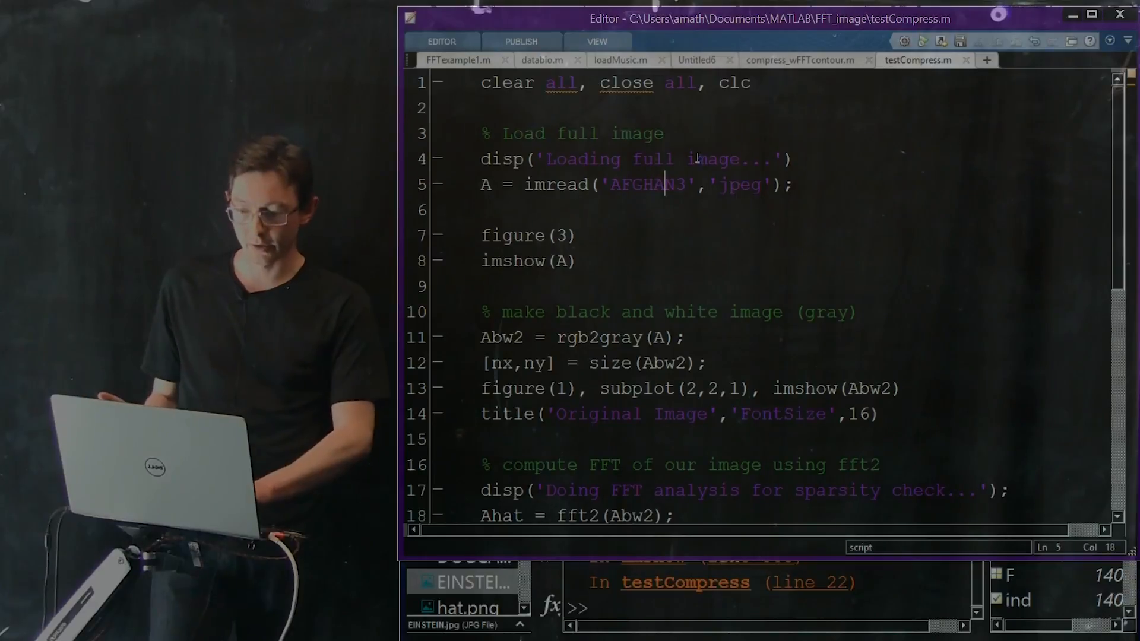
{"action": "double_click", "coordinate": [651, 184]}
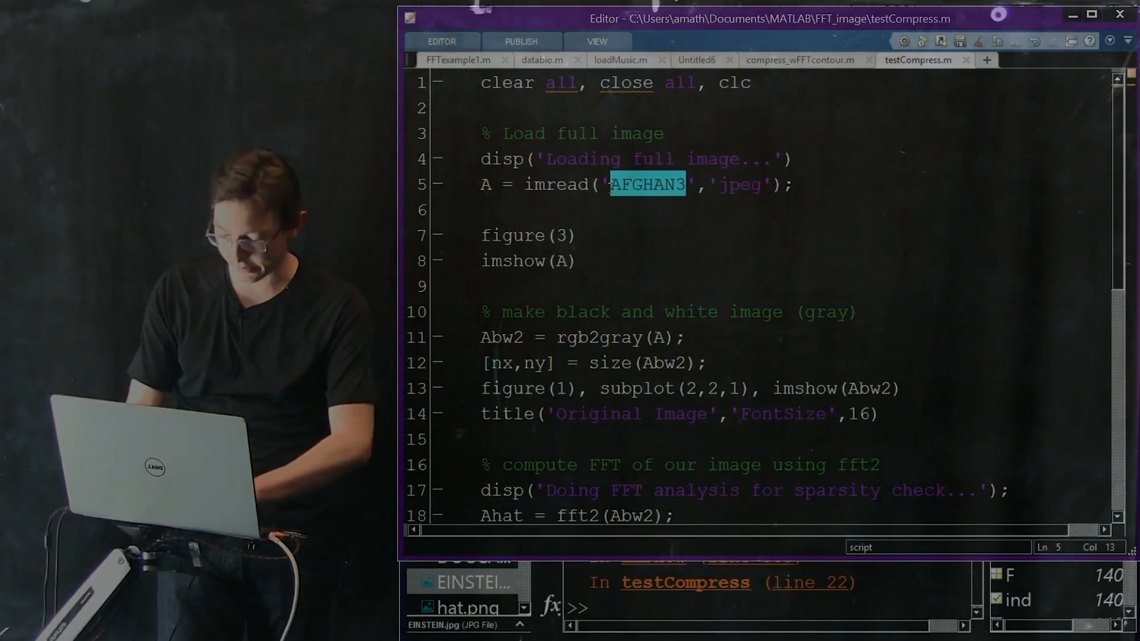
{"action": "type", "text": "DOGCAT"}
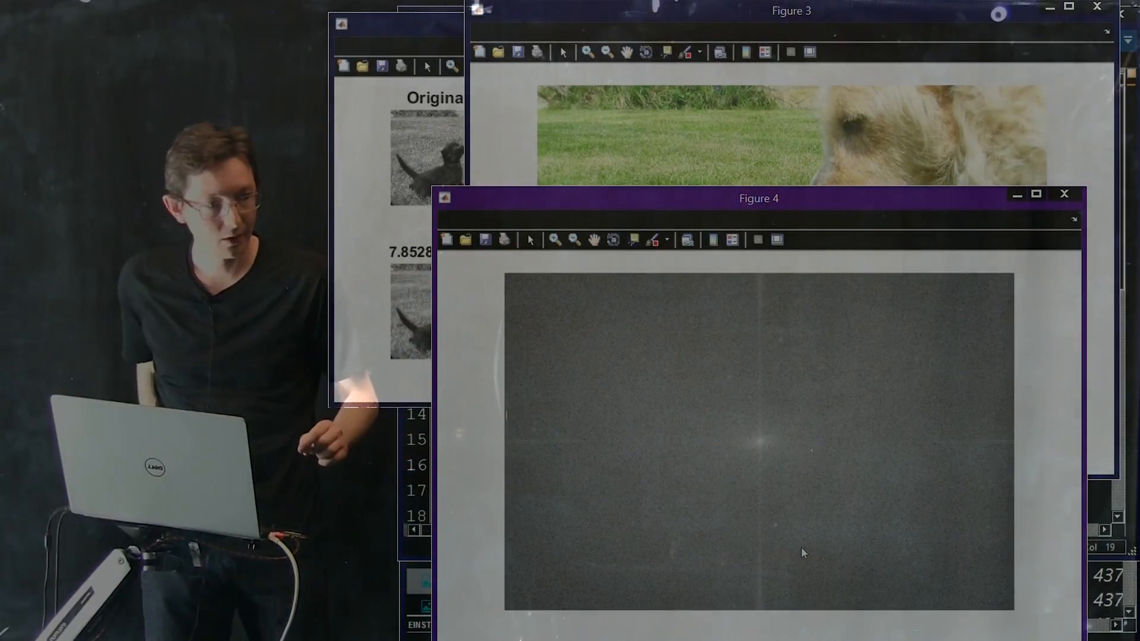
{"action": "mouse_move", "coordinate": [894, 398]}
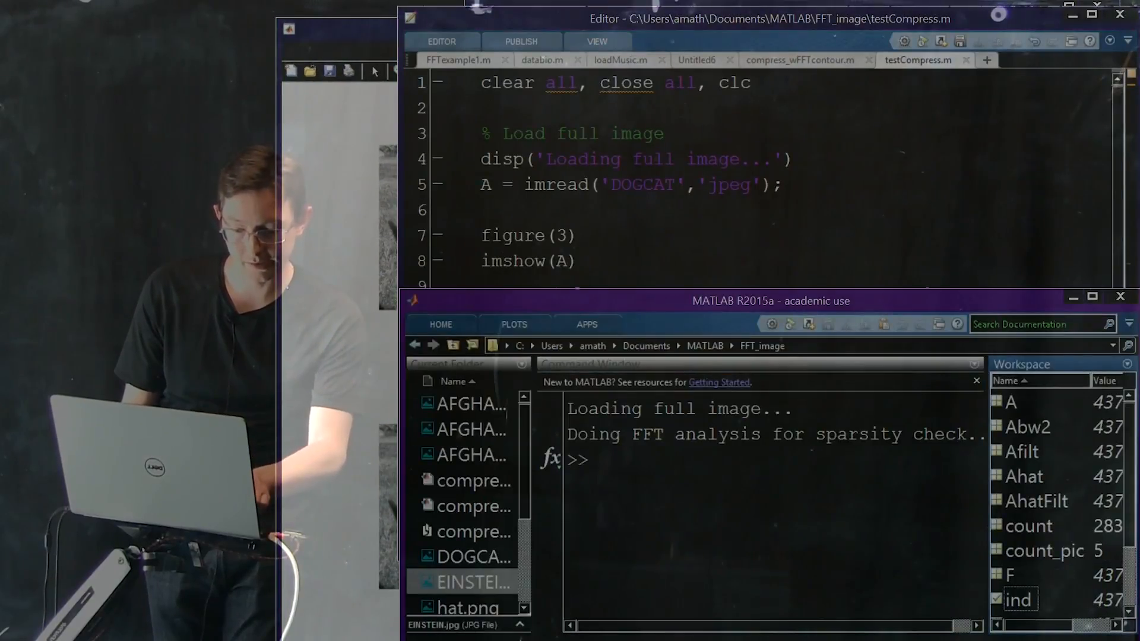
Step: Query size(A) in the Command Window before viewing the comparison figure
{"action": "type", "text": "size(A"}
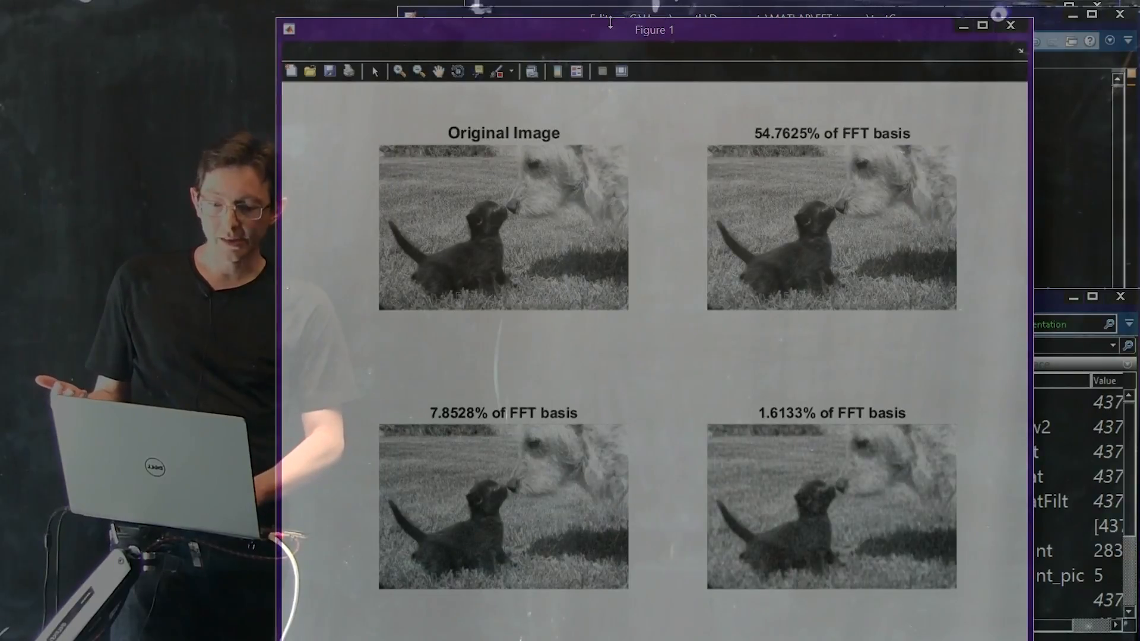
{"action": "left_click_drag", "start_coordinate": [652, 30], "coordinate": [756, 16]}
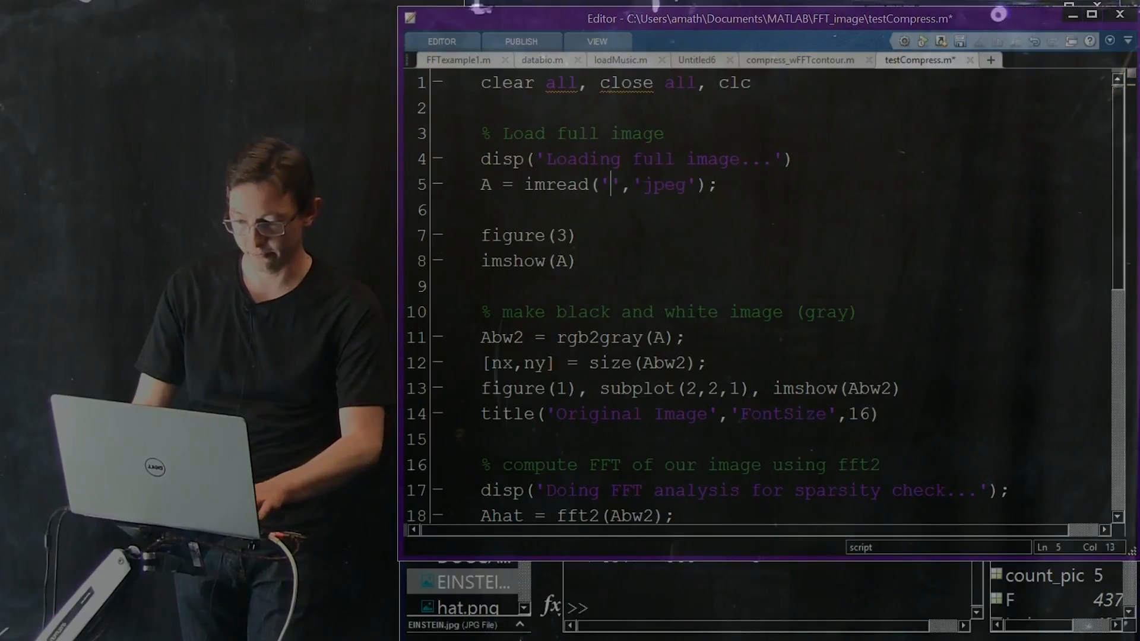
Step: Restore AFGHAN3 as the loaded image on line 5 and return to the script
{"action": "type", "text": "AFGHAN"}
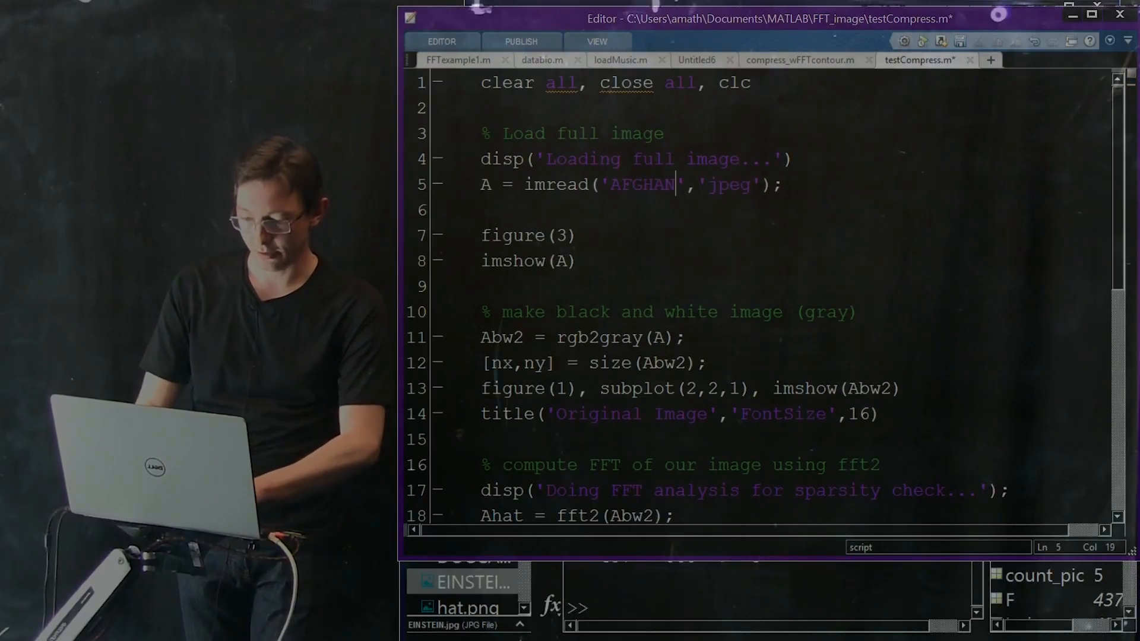
{"action": "type", "text": "3"}
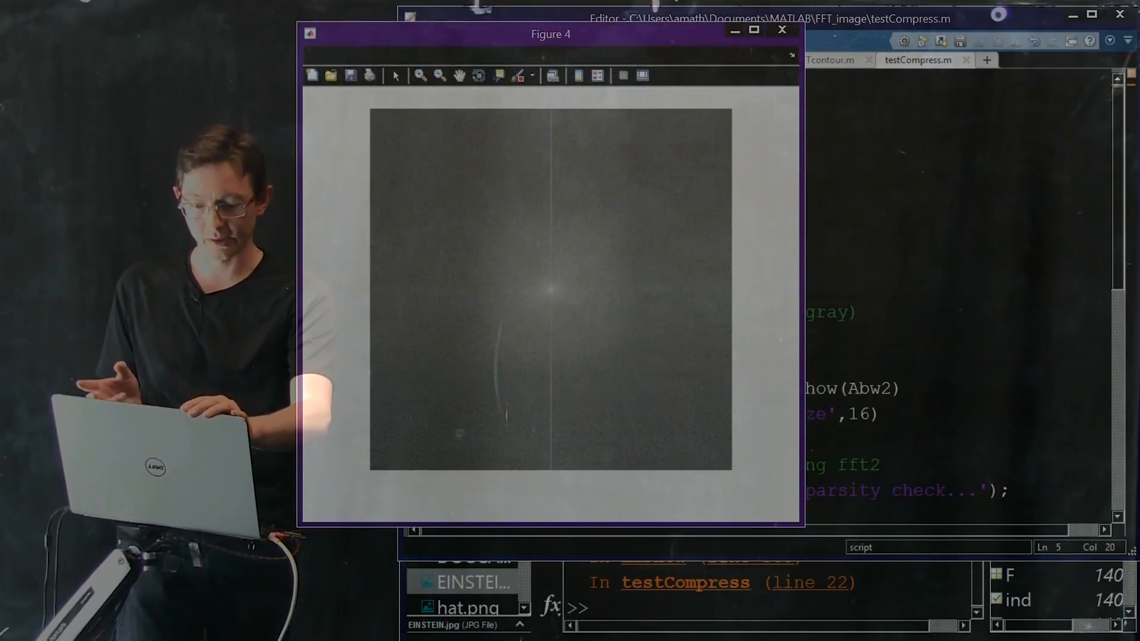
{"action": "left_click", "coordinate": [782, 30]}
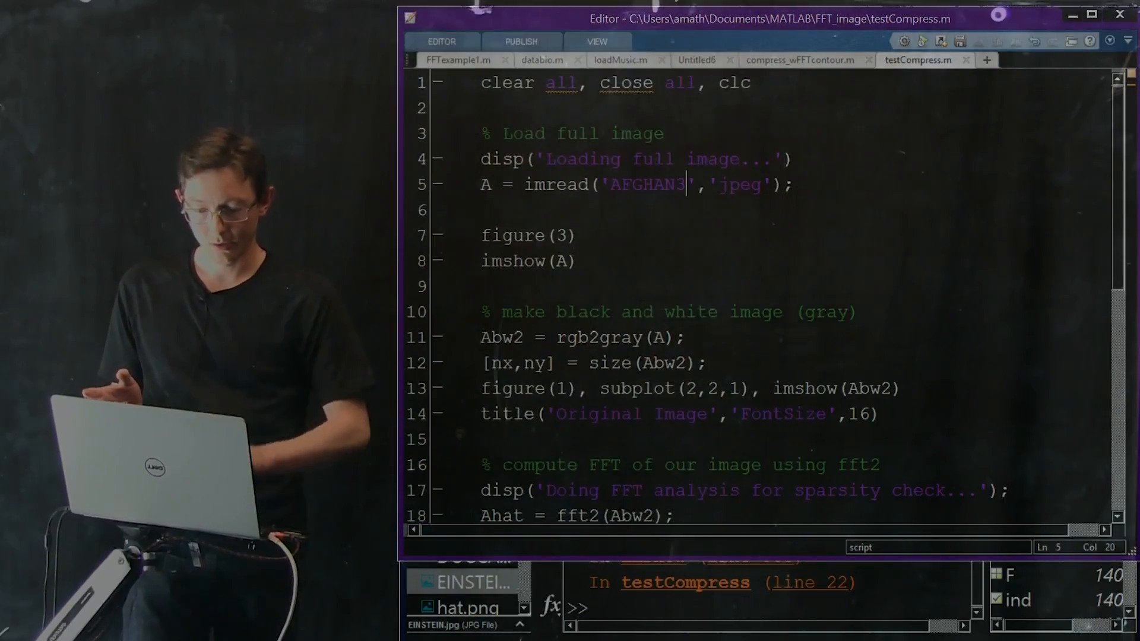
Step: Add a mountain-surface plot comment and a new figure call below the existing code
{"action": "scroll", "scroll_direction": "down", "scroll_amount": 3}
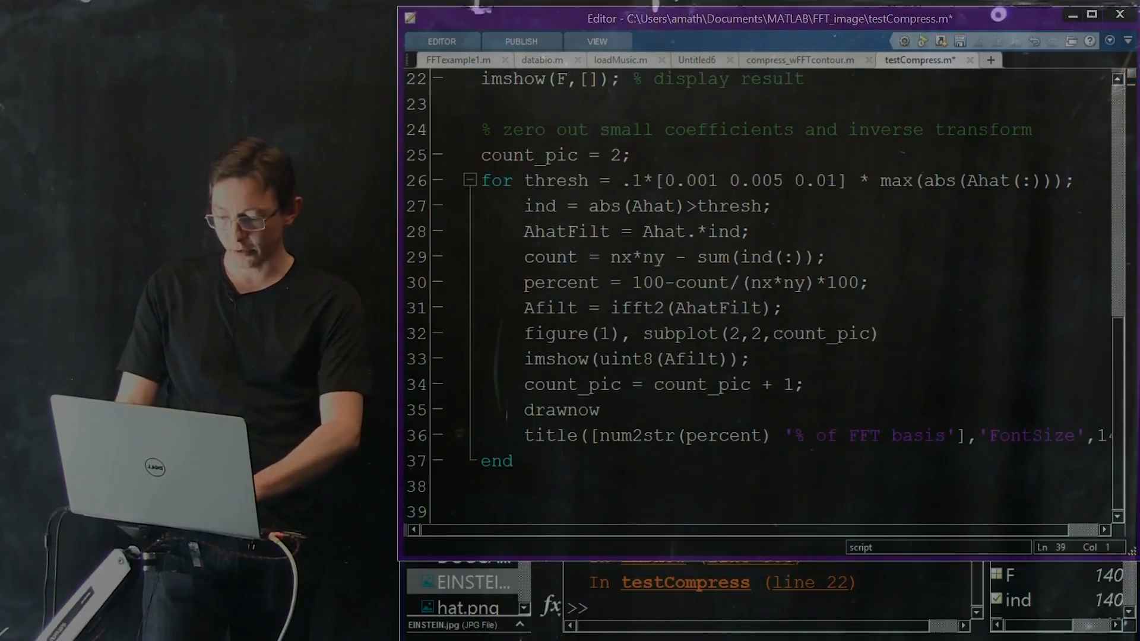
{"action": "type", "text": "% plot image as"}
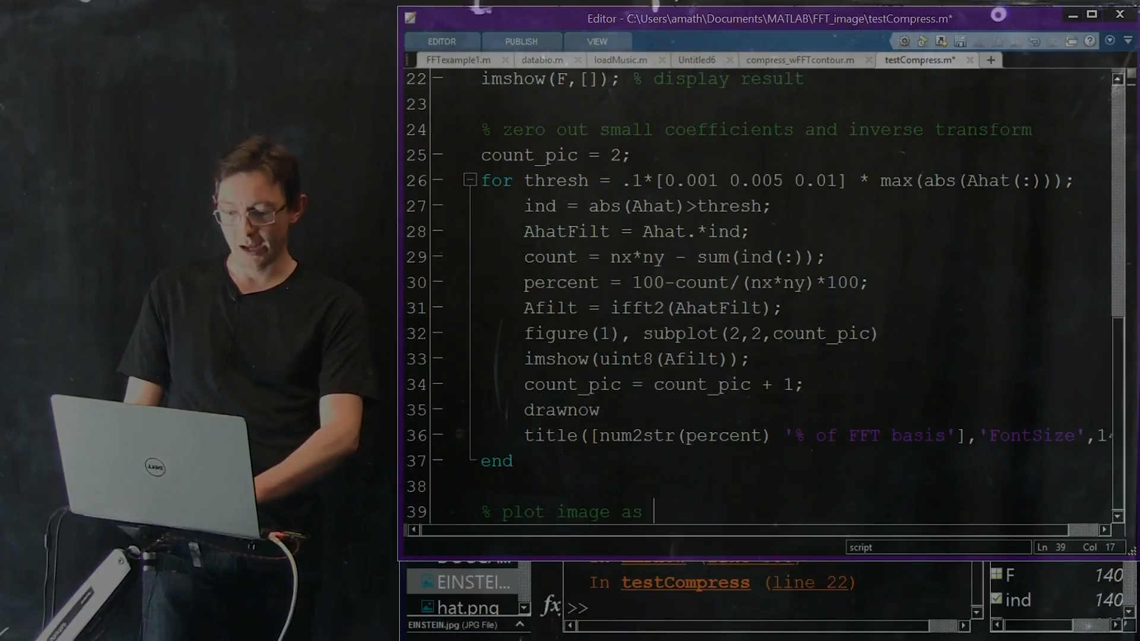
{"action": "type", "text": "mountan"}
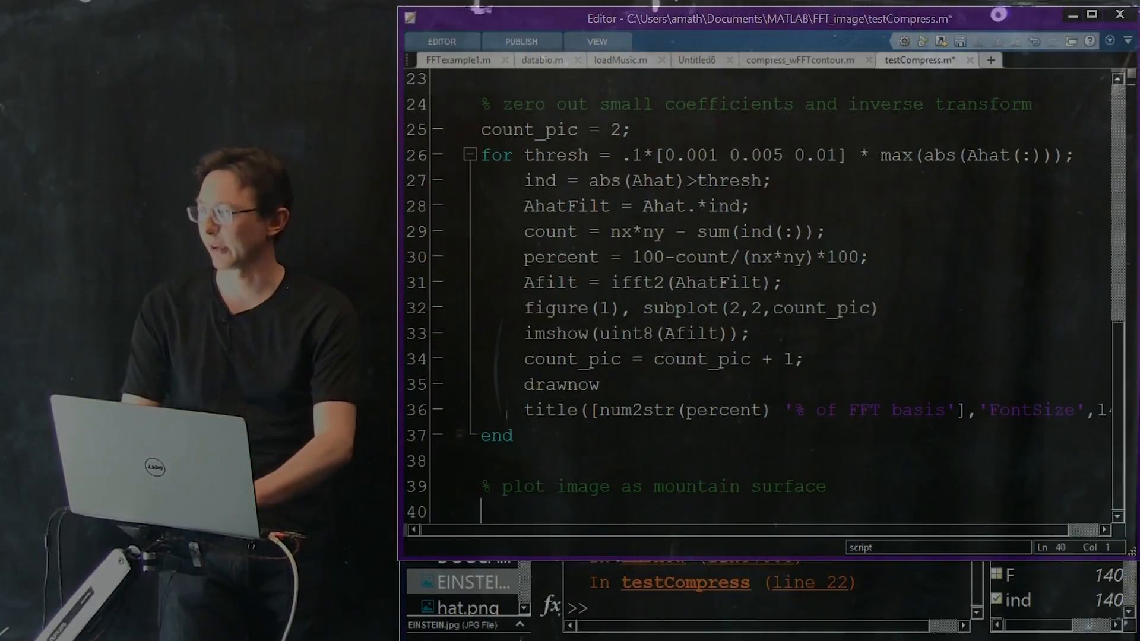
{"action": "type", "text": "figure"}
{"action": "type", "text": "A"}
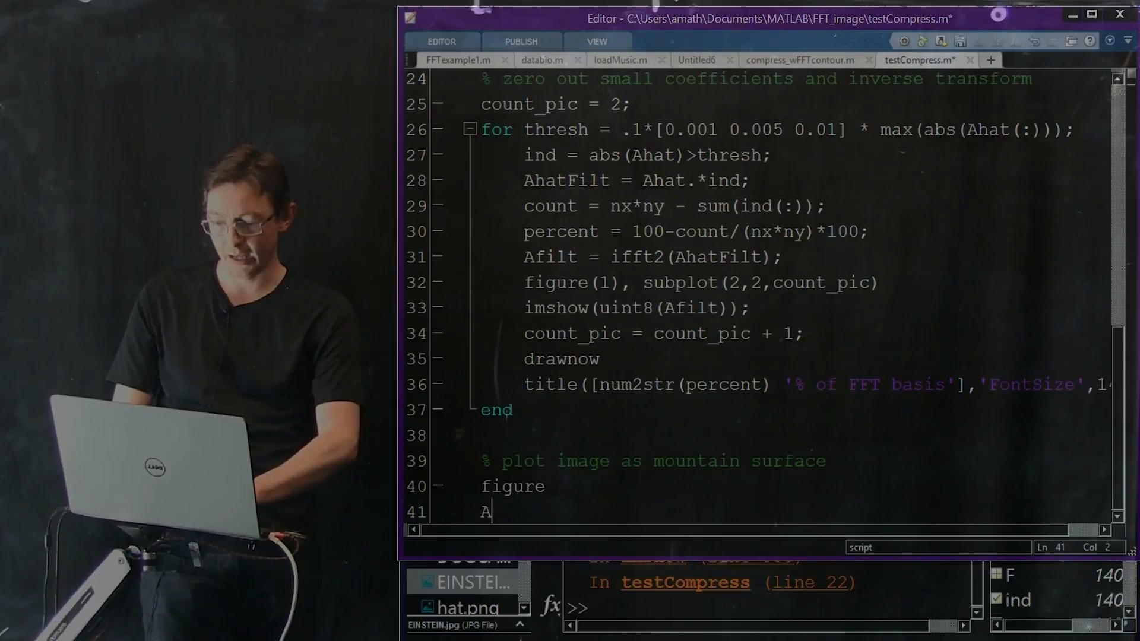
Step: Write Anew = imresize(Abw2,.1) and begin surf(double( to plot the downsized image
{"action": "type", "text": "new = im"}
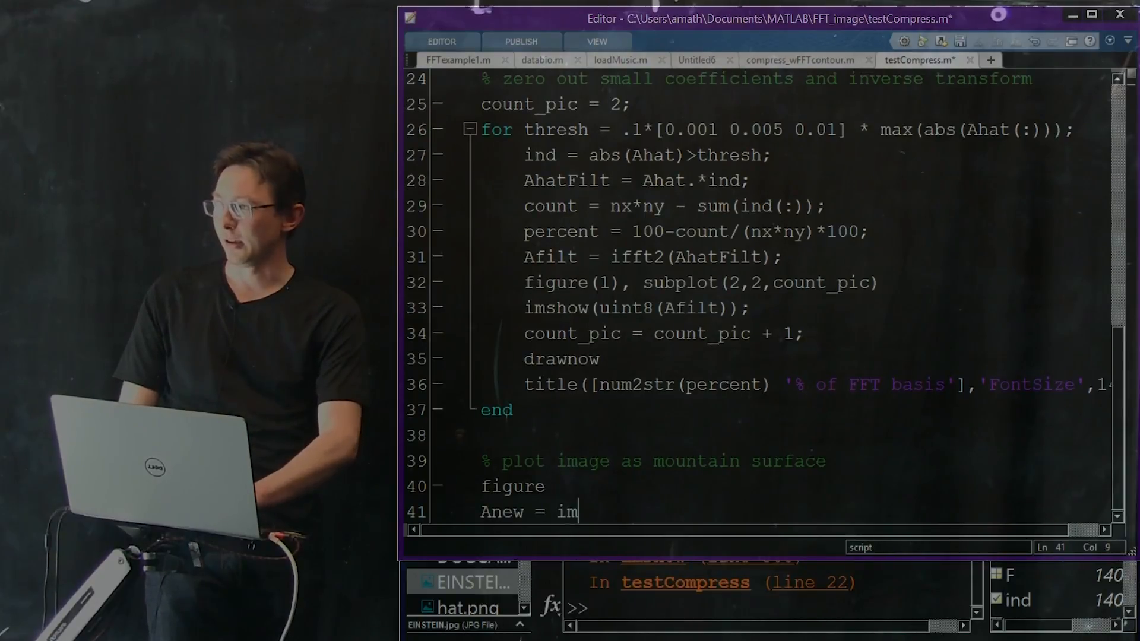
{"action": "type", "text": "resize(Ab"}
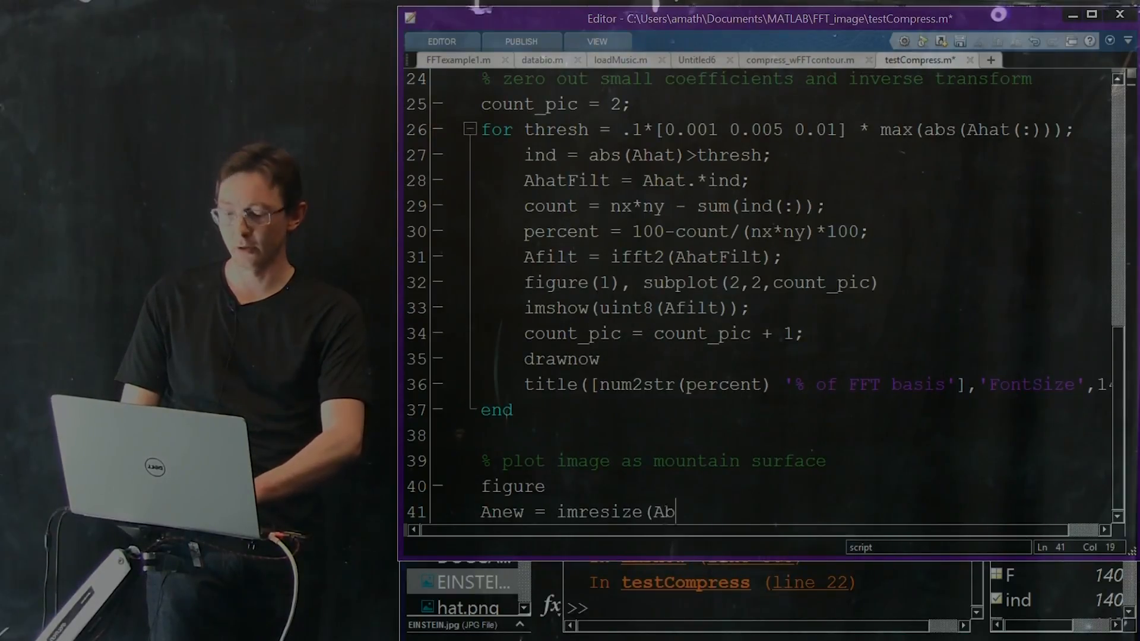
{"action": "type", "text": "w2,."}
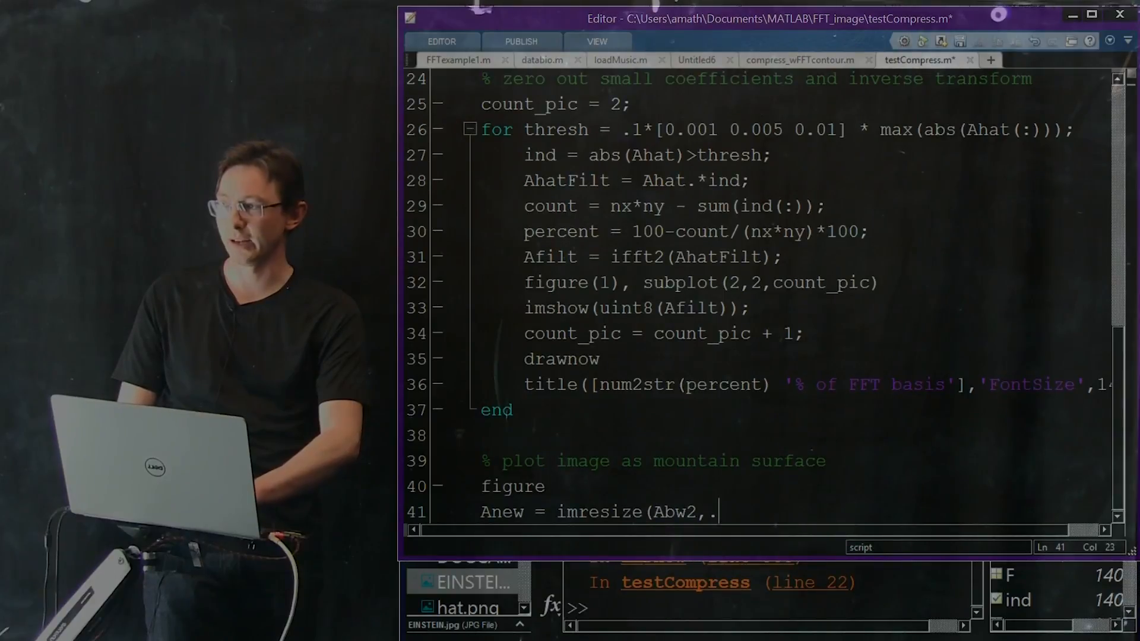
{"action": "type", "text": "1);"}
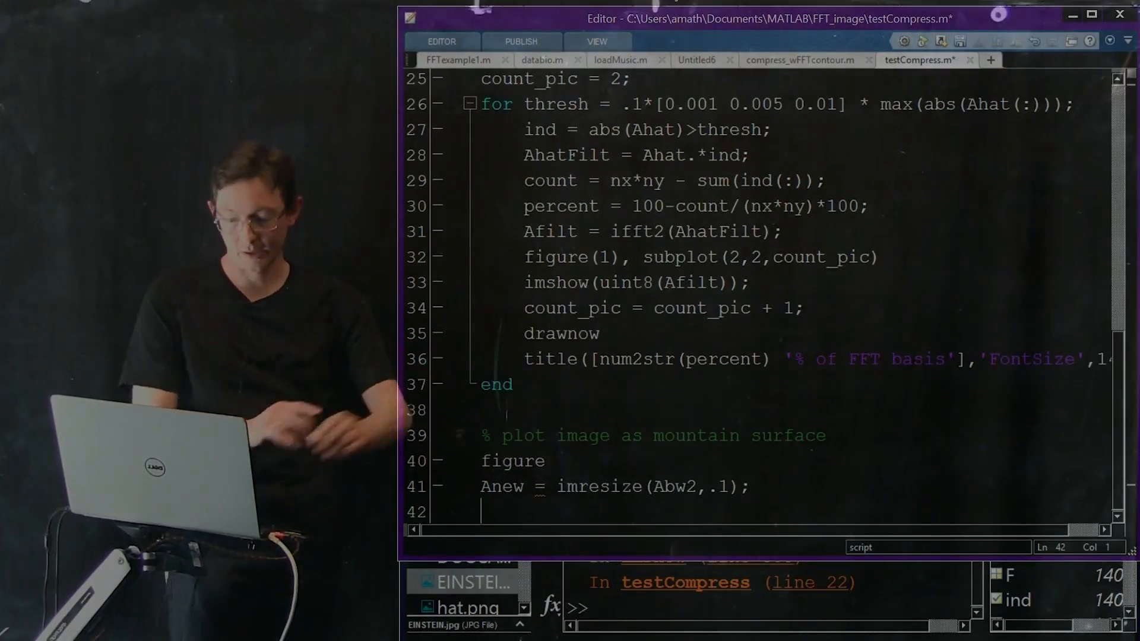
{"action": "type", "text": "sur"}
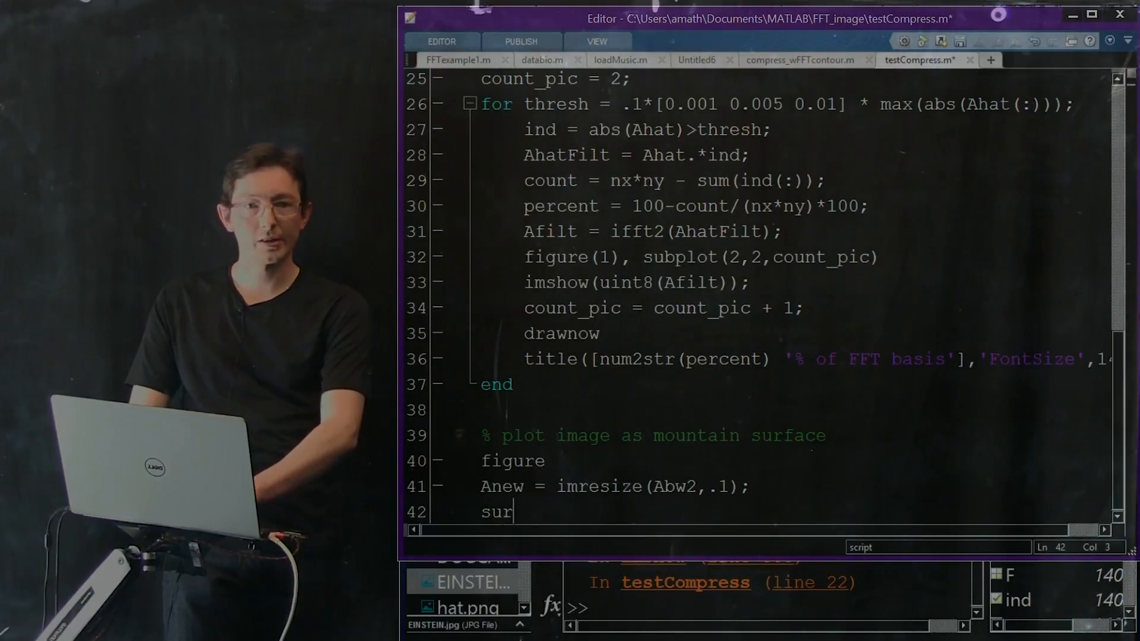
{"action": "type", "text": "f(double(Anew"}
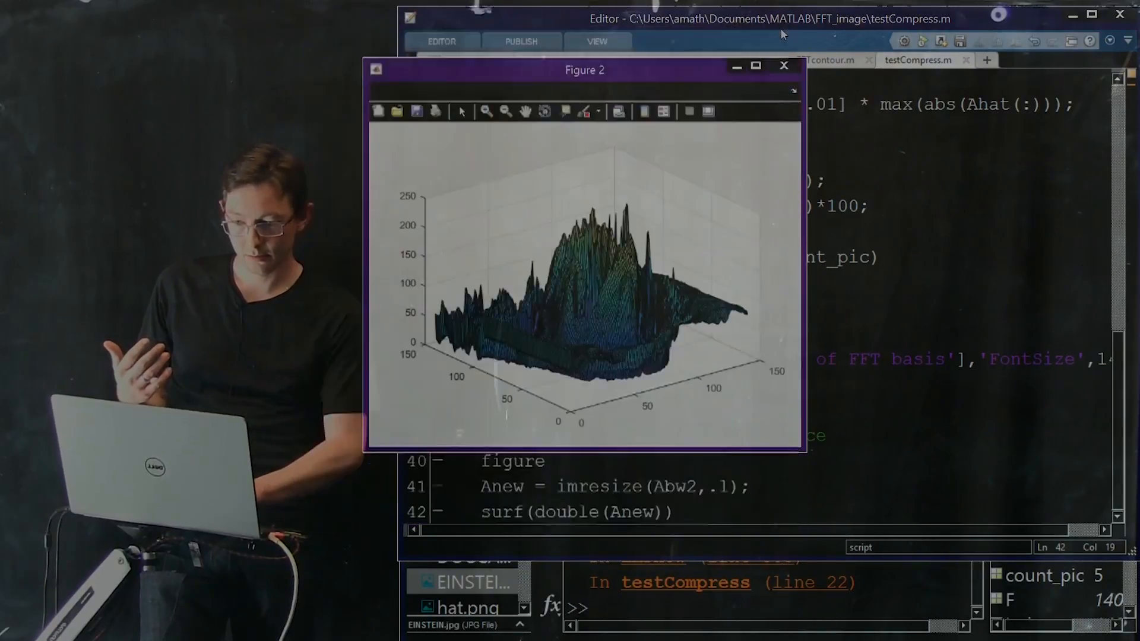
Step: Enlarge Figure 2 and enable Rotate 3D on its intensity surface
{"action": "left_click_drag", "start_coordinate": [584, 69], "coordinate": [553, 28]}
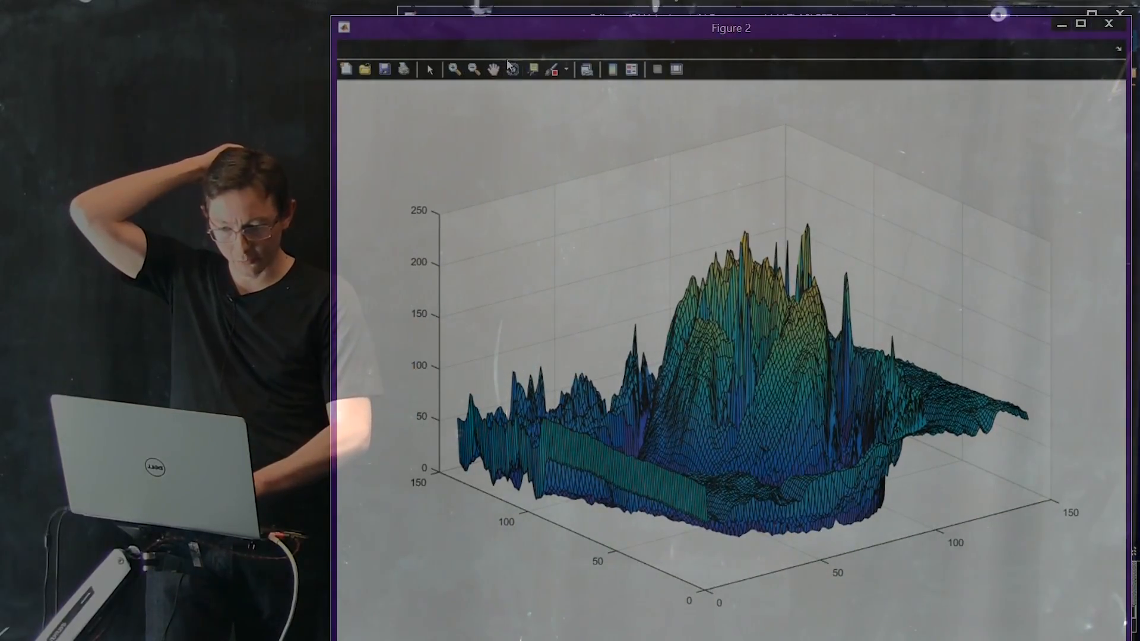
{"action": "left_click", "coordinate": [511, 69]}
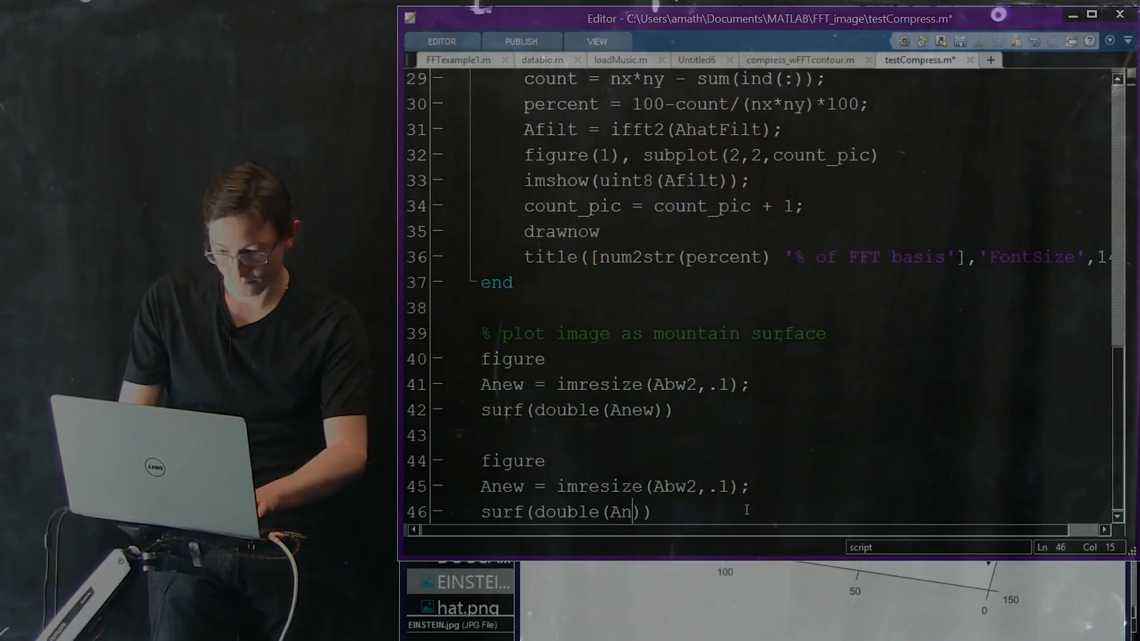
Step: Edit the variable inside the copied surf(double(...)) line for the second figure
{"action": "key", "text": "backspace"}
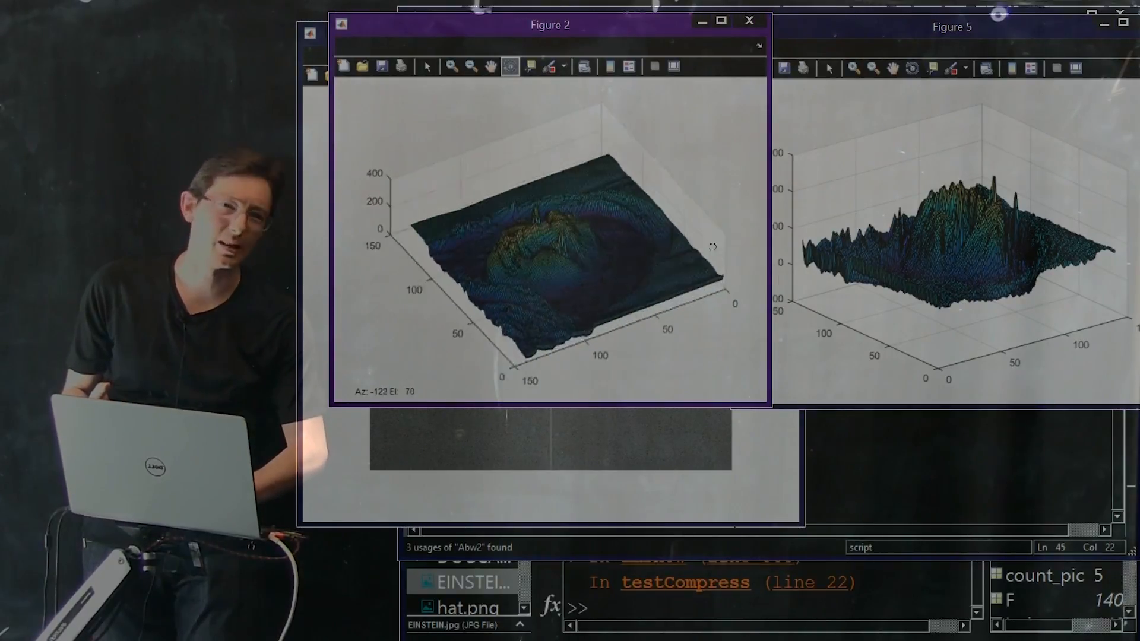
Step: Rotate Figure 2's surface to a top-down view and Figure 5's back to an angled view
{"action": "left_click_drag", "start_coordinate": [567, 254], "coordinate": [530, 291]}
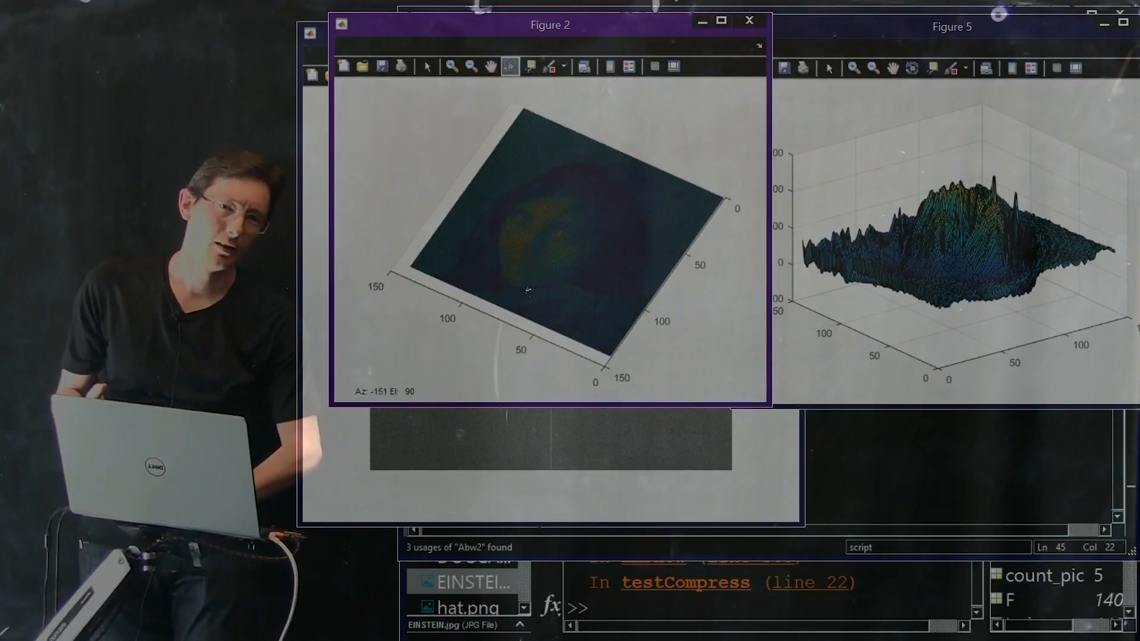
{"action": "left_click_drag", "start_coordinate": [523, 290], "coordinate": [508, 247]}
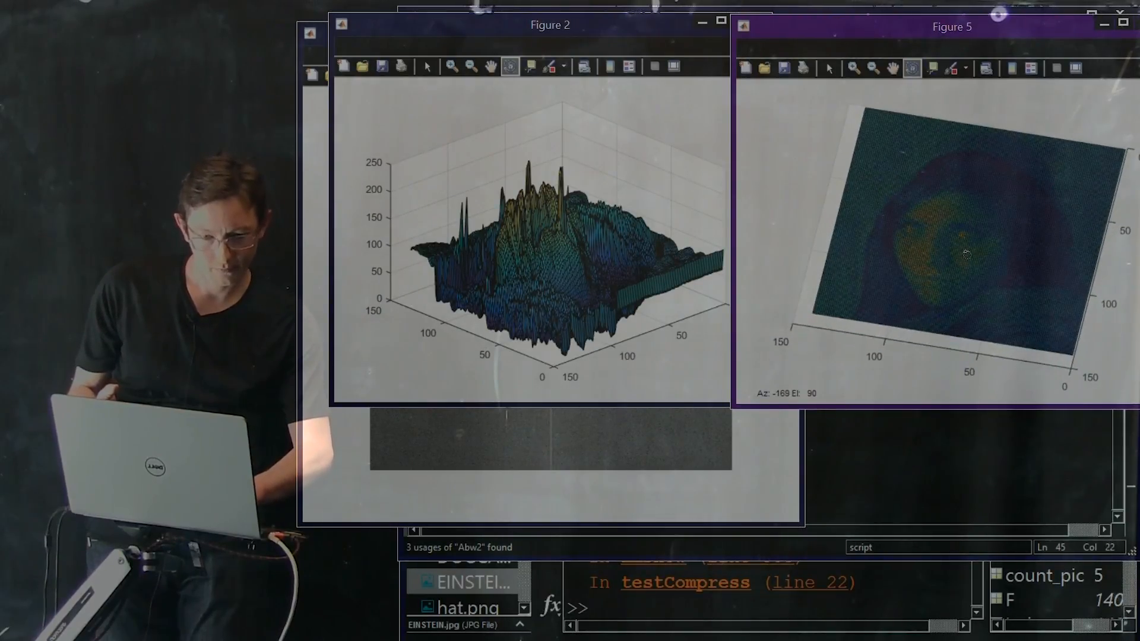
{"action": "left_click_drag", "start_coordinate": [959, 255], "coordinate": [887, 217]}
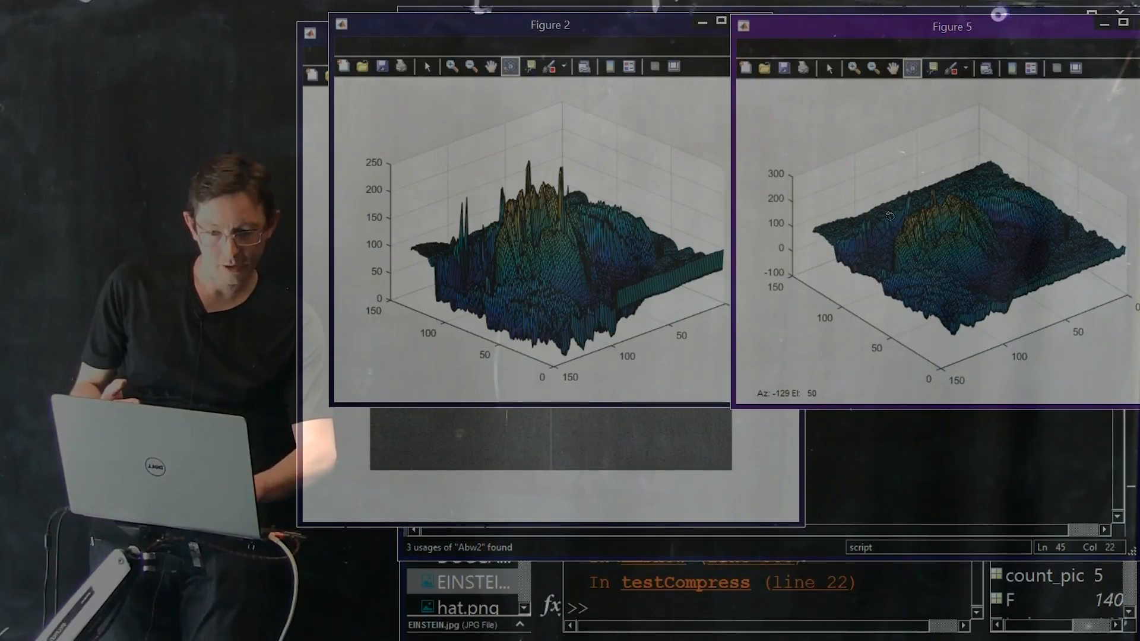